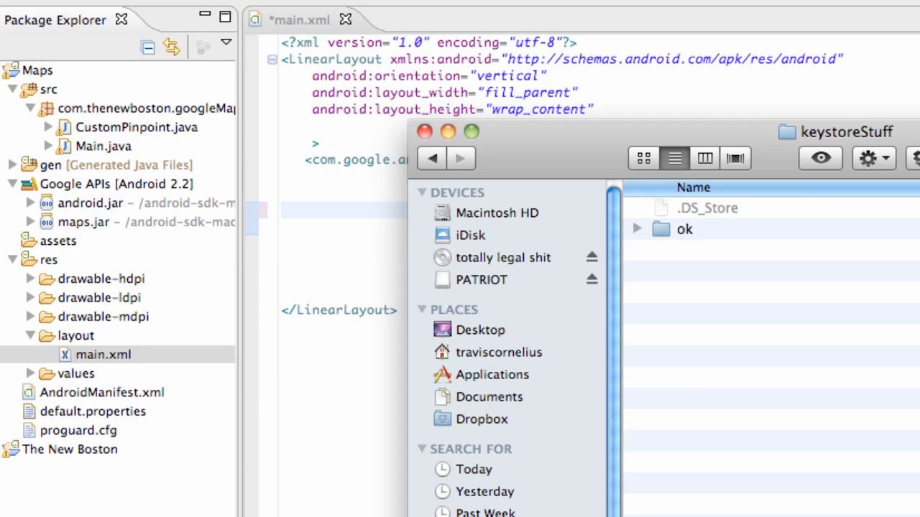
{"action": "mouse_move", "coordinate": [410, 140]}
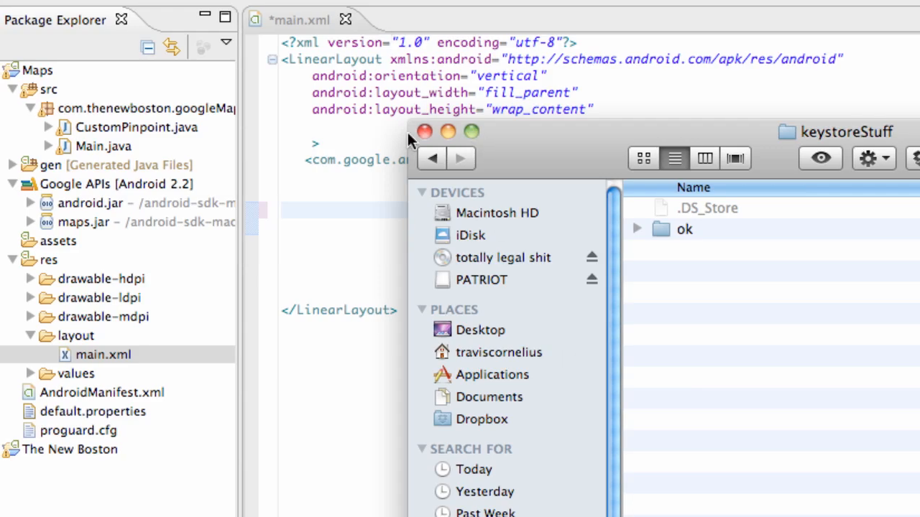
- Close the keystoreStuff Finder window and review the MapView apiKey in main.xml
{"action": "left_click", "coordinate": [424, 132]}
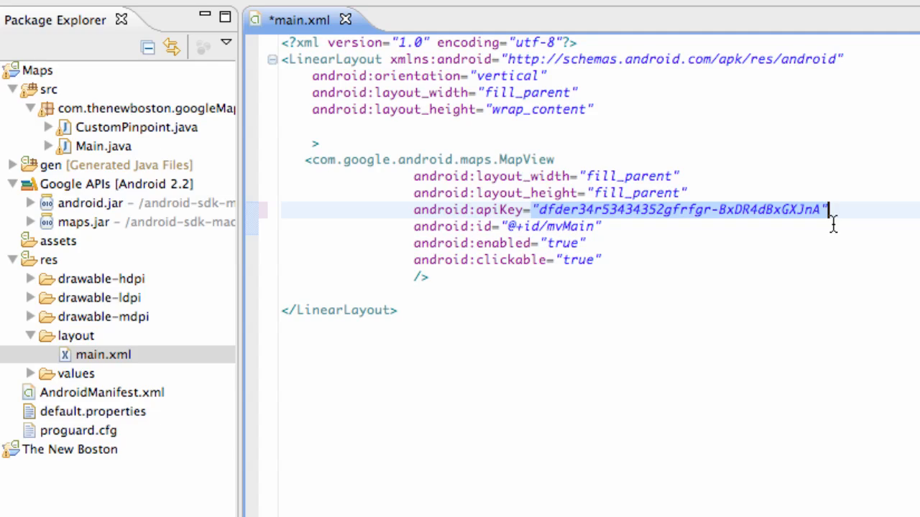
{"action": "mouse_move", "coordinate": [833, 226]}
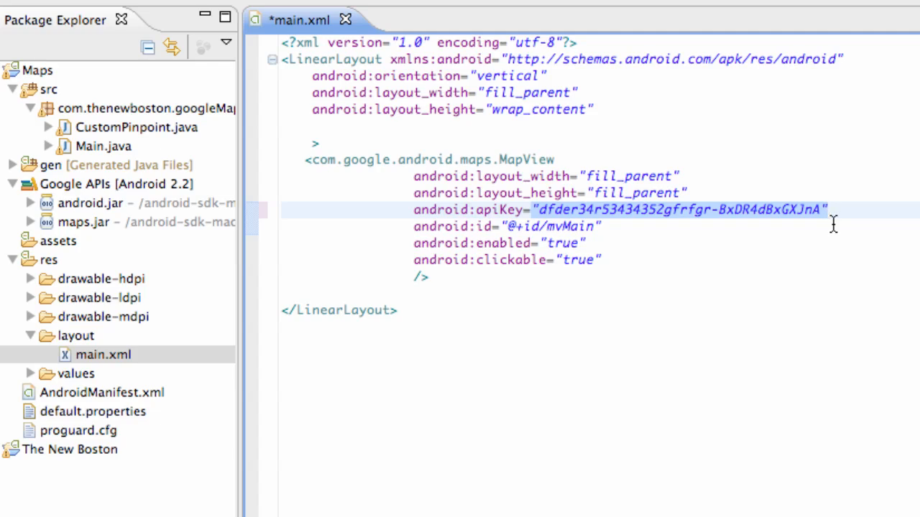
{"action": "mouse_move", "coordinate": [635, 227]}
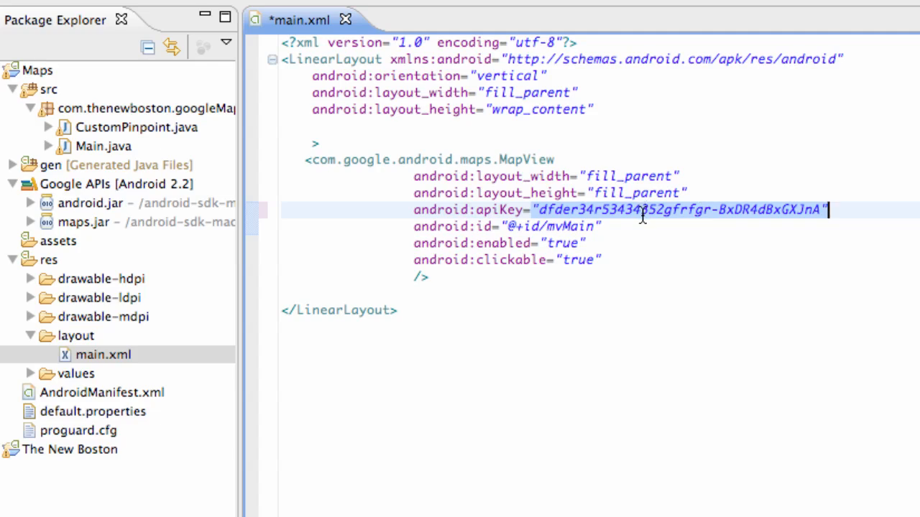
{"action": "mouse_move", "coordinate": [675, 227]}
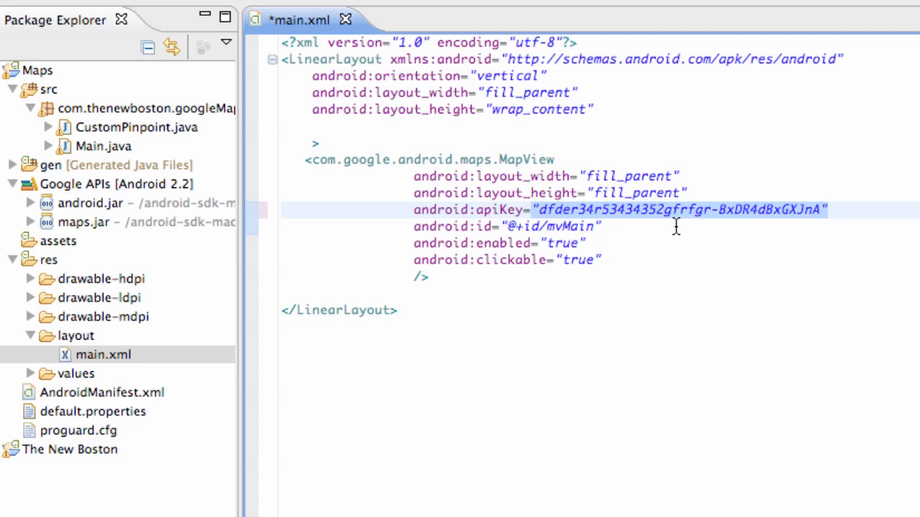
{"action": "left_click", "coordinate": [828, 210]}
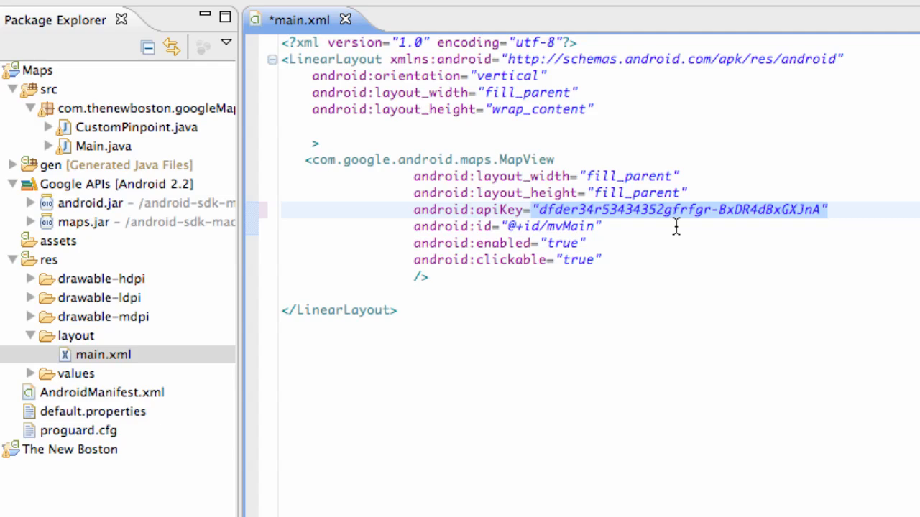
{"action": "mouse_move", "coordinate": [129, 221]}
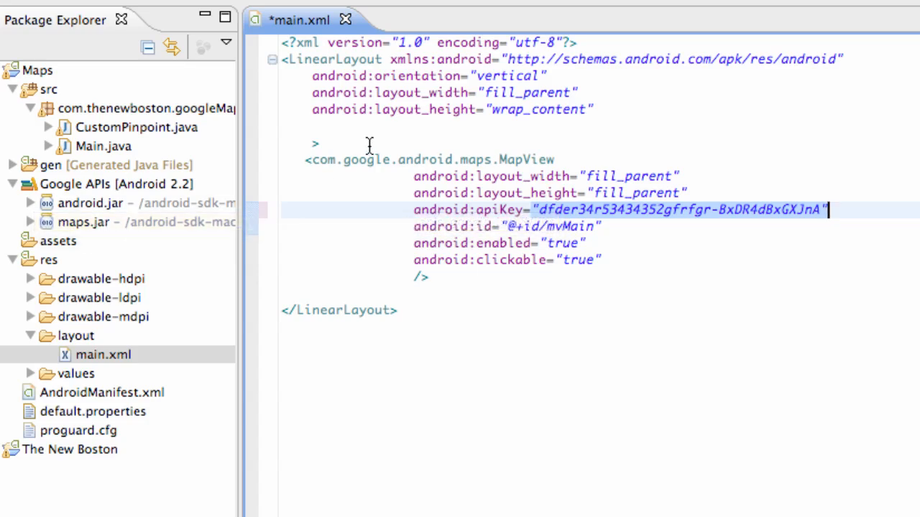
{"action": "mouse_move", "coordinate": [638, 185]}
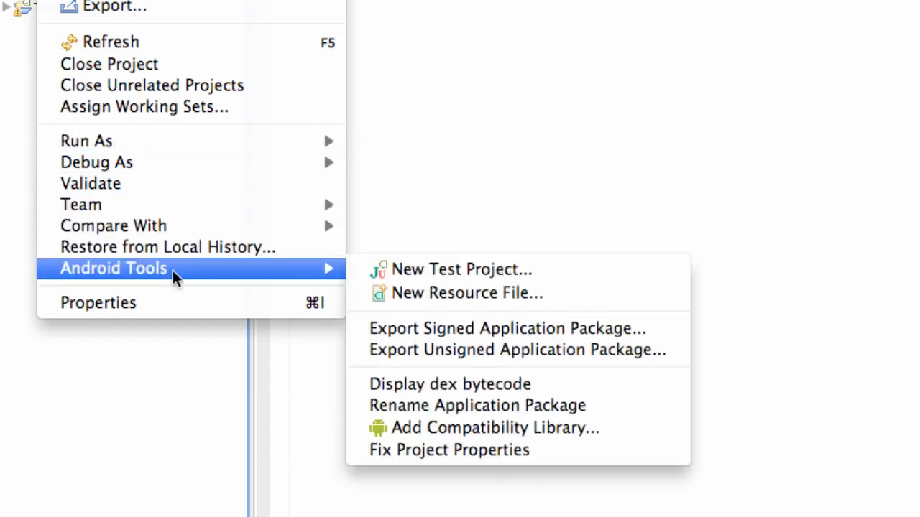
{"action": "mouse_move", "coordinate": [506, 329]}
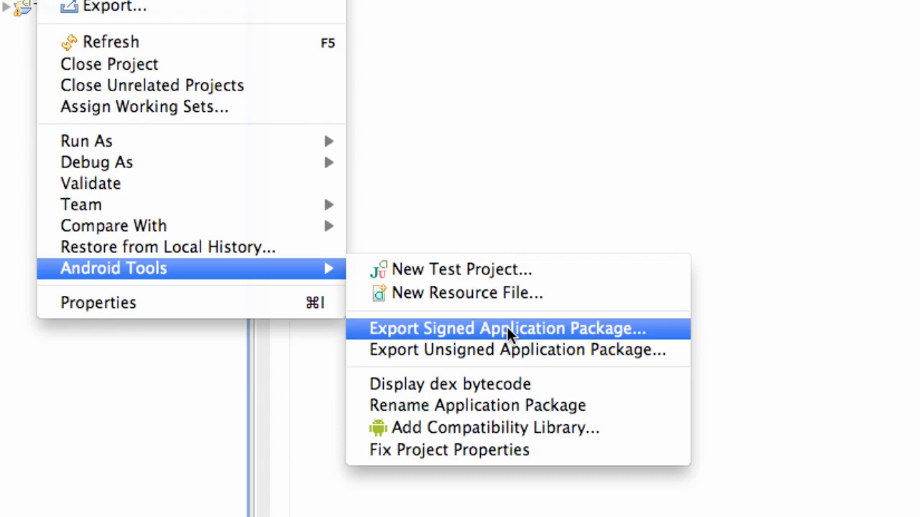
- Launch Android Tools > Export Signed Application Package for the Maps project
{"action": "left_click", "coordinate": [506, 328]}
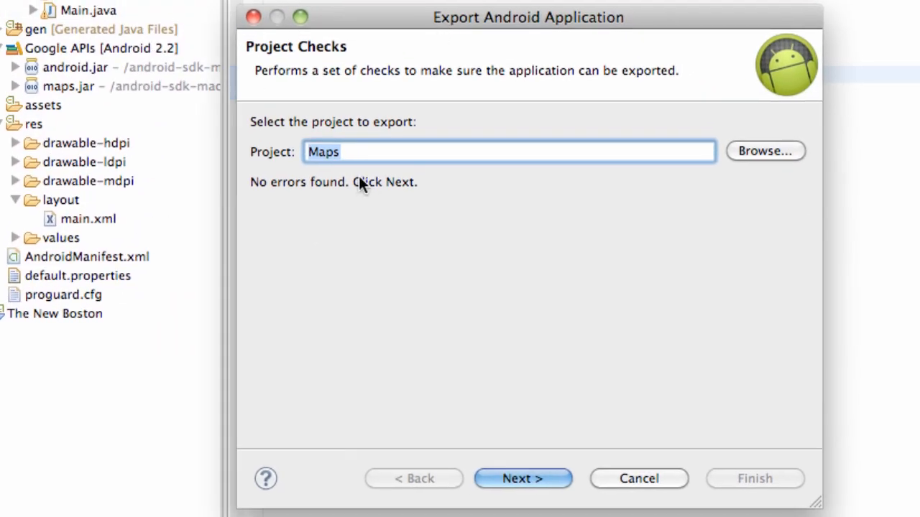
{"action": "mouse_move", "coordinate": [523, 478]}
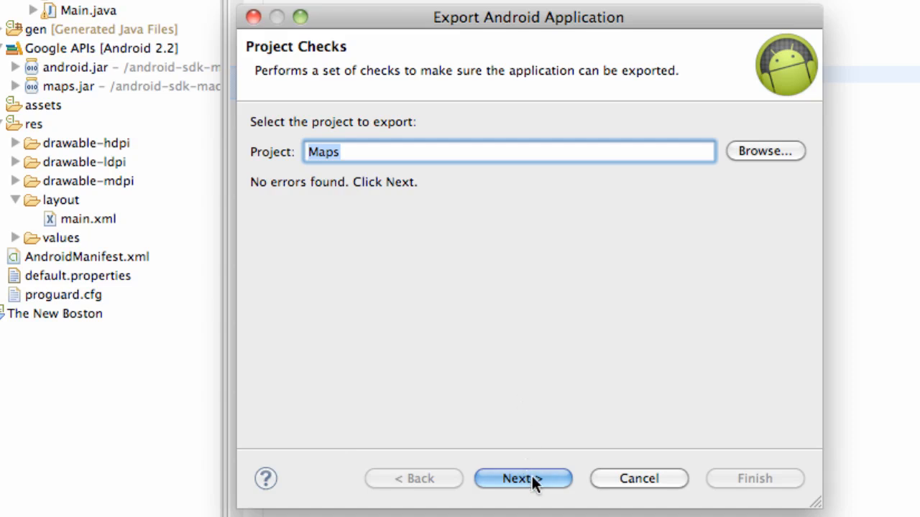
- Pass the no-error project checks and select Create new keystore
{"action": "left_click", "coordinate": [523, 479]}
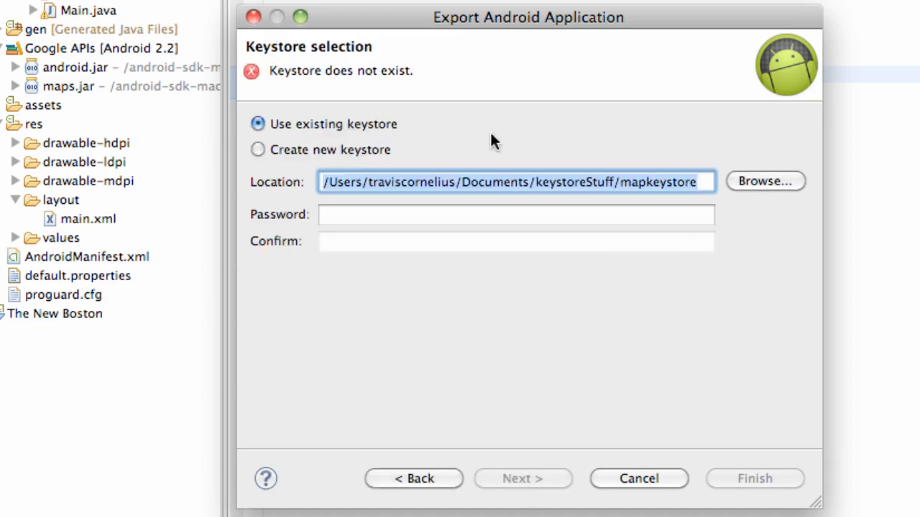
{"action": "mouse_move", "coordinate": [259, 157]}
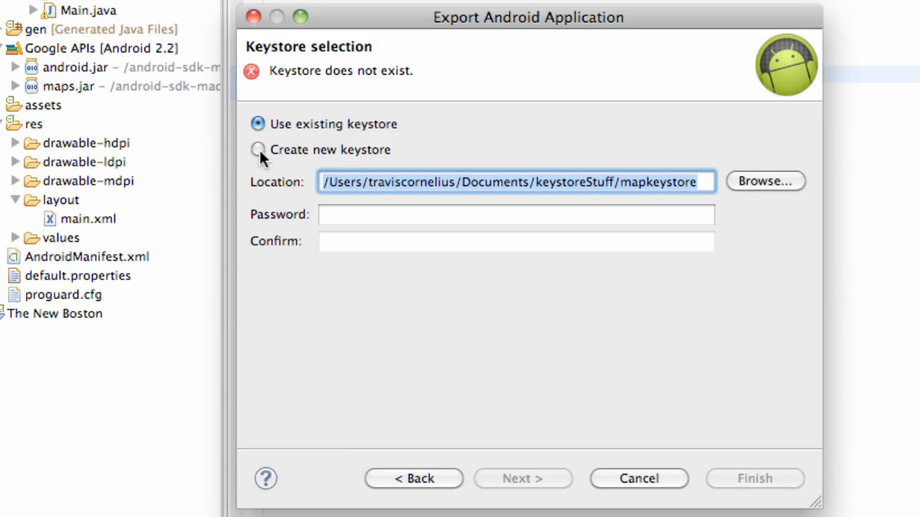
{"action": "left_click", "coordinate": [257, 149]}
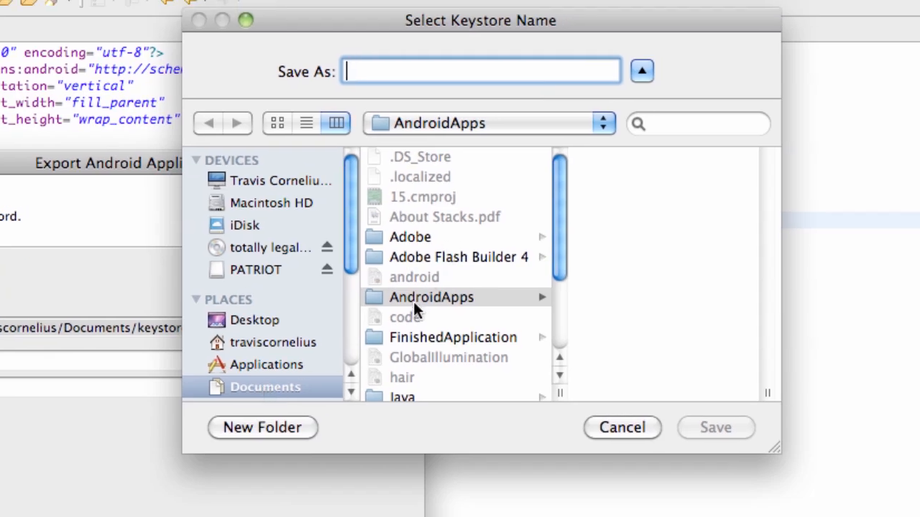
{"action": "mouse_move", "coordinate": [440, 308]}
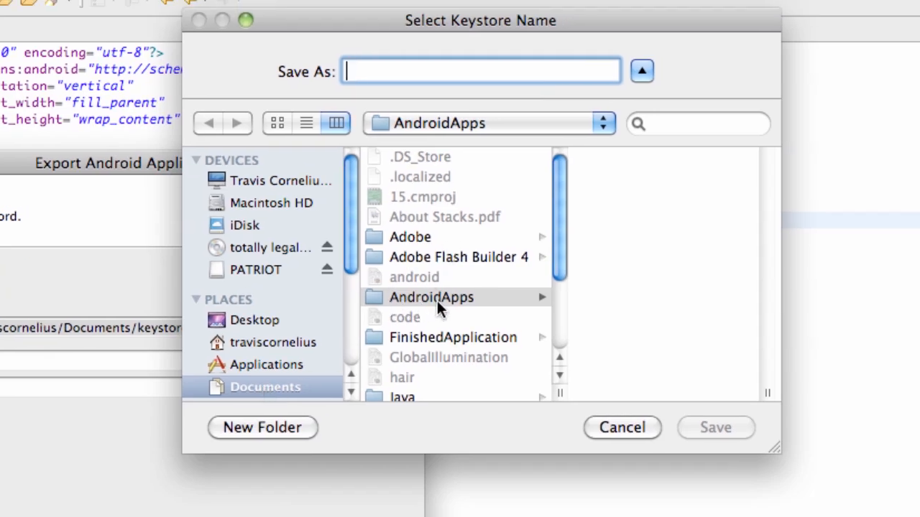
- Save a keystore named mapskeystore in AndroidApps, set its password, and advance to Key Creation
{"action": "left_click", "coordinate": [432, 297]}
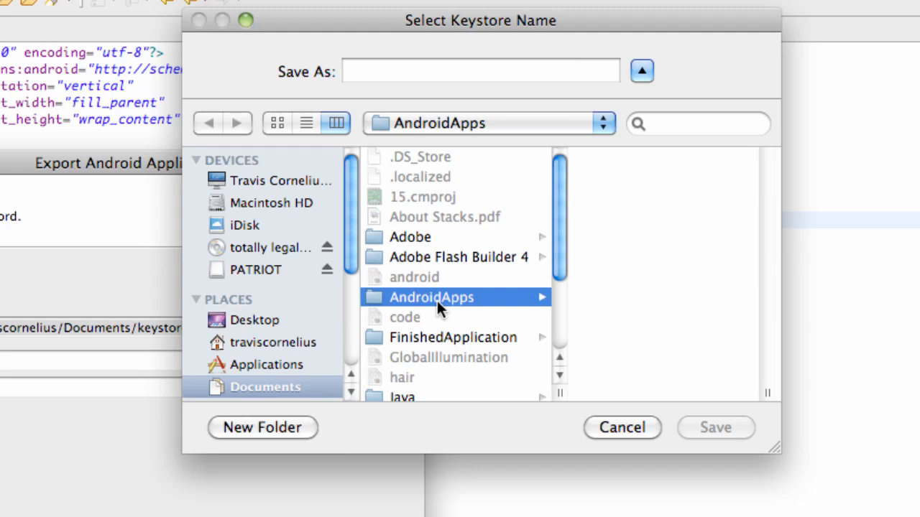
{"action": "mouse_move", "coordinate": [468, 35]}
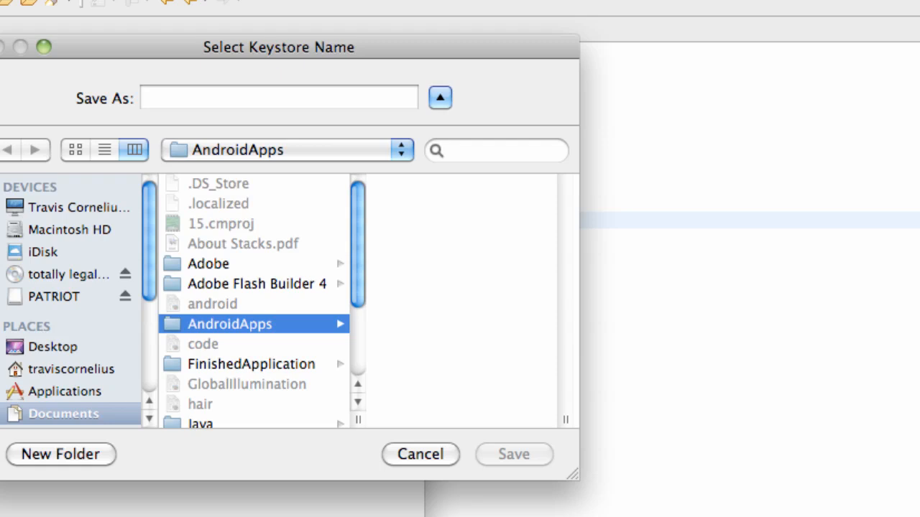
{"action": "mouse_move", "coordinate": [219, 338]}
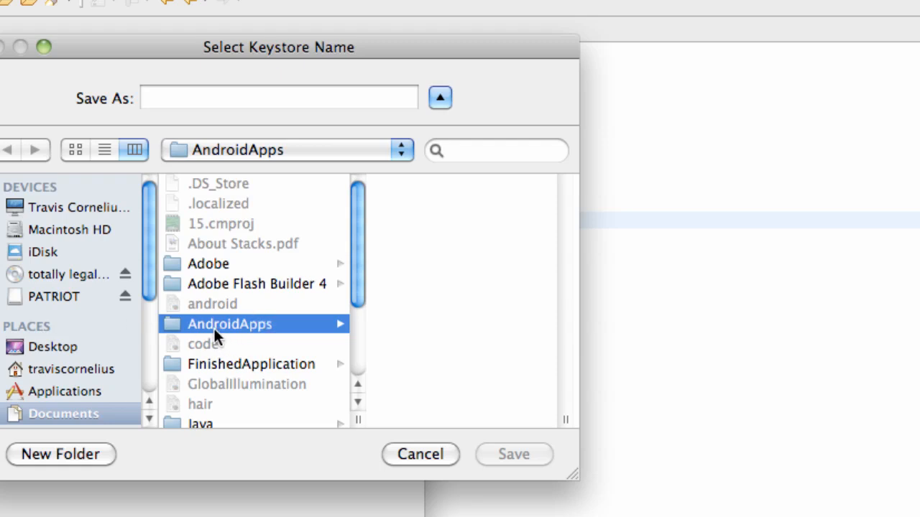
{"action": "mouse_move", "coordinate": [230, 338]}
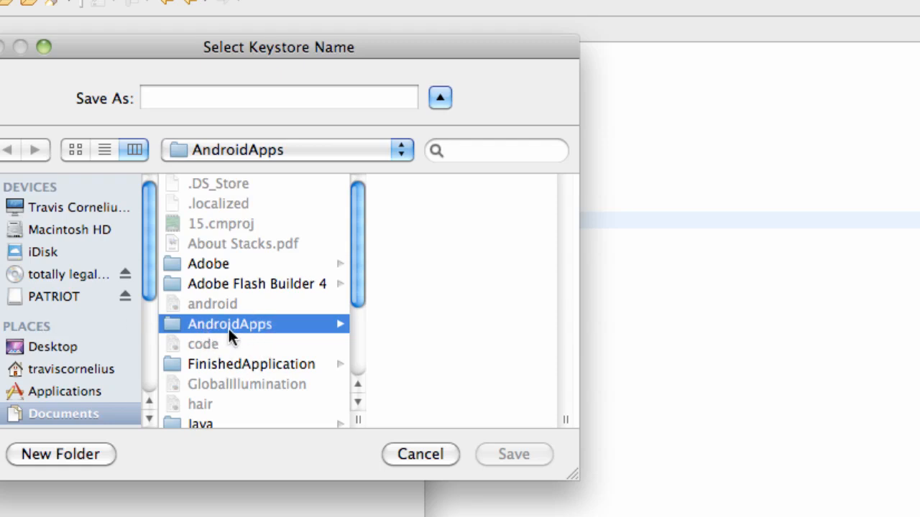
{"action": "mouse_move", "coordinate": [180, 94]}
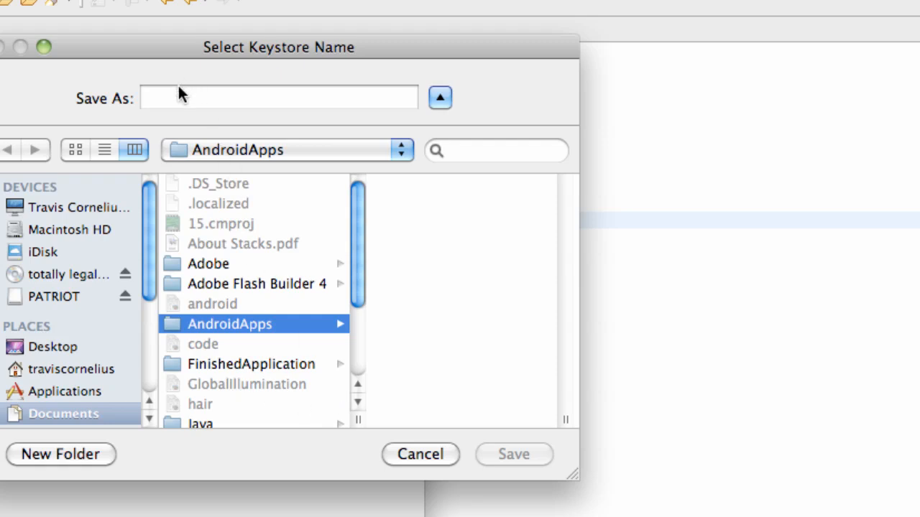
{"action": "left_click", "coordinate": [279, 98]}
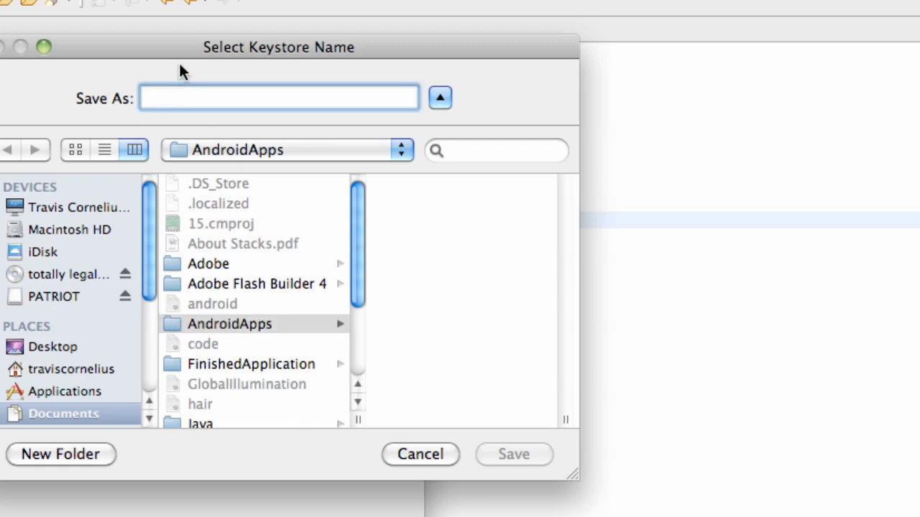
{"action": "type", "text": "mapsa"}
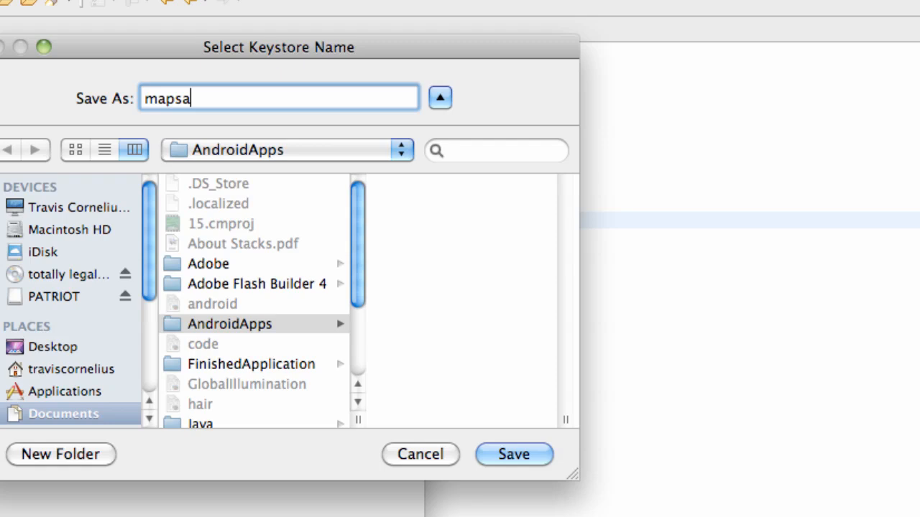
{"action": "type", "text": "keysto"}
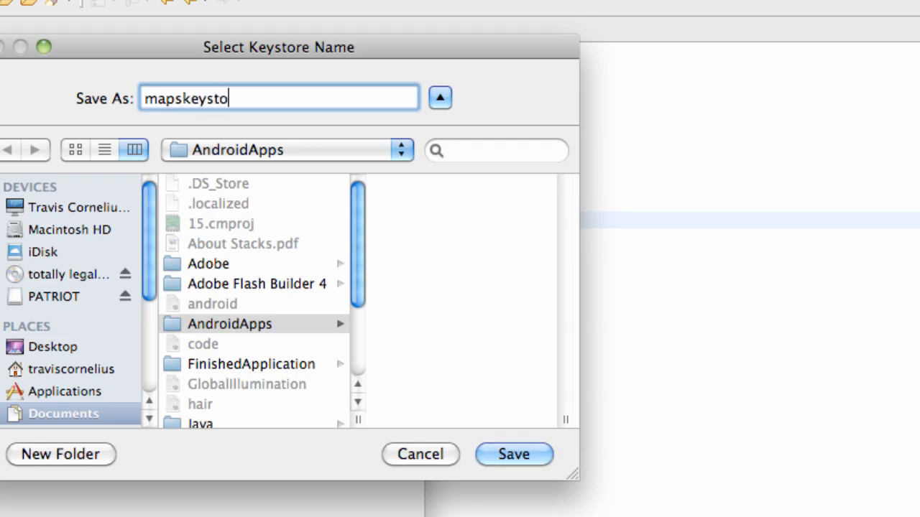
{"action": "left_click", "coordinate": [513, 454]}
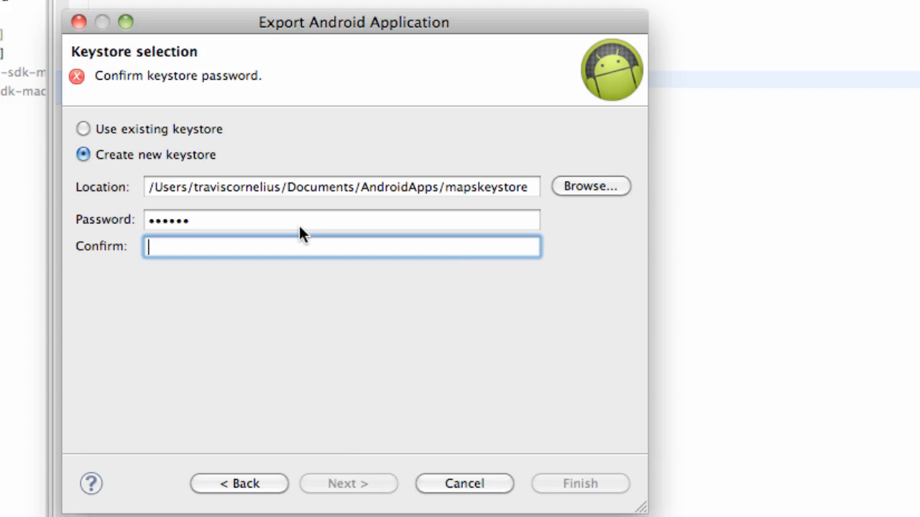
{"action": "type", "text": "••••••"}
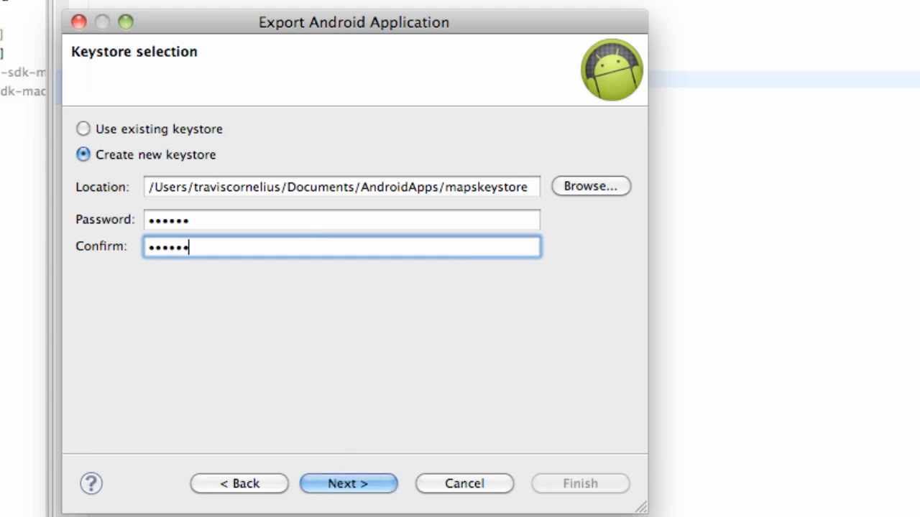
{"action": "left_click", "coordinate": [348, 483]}
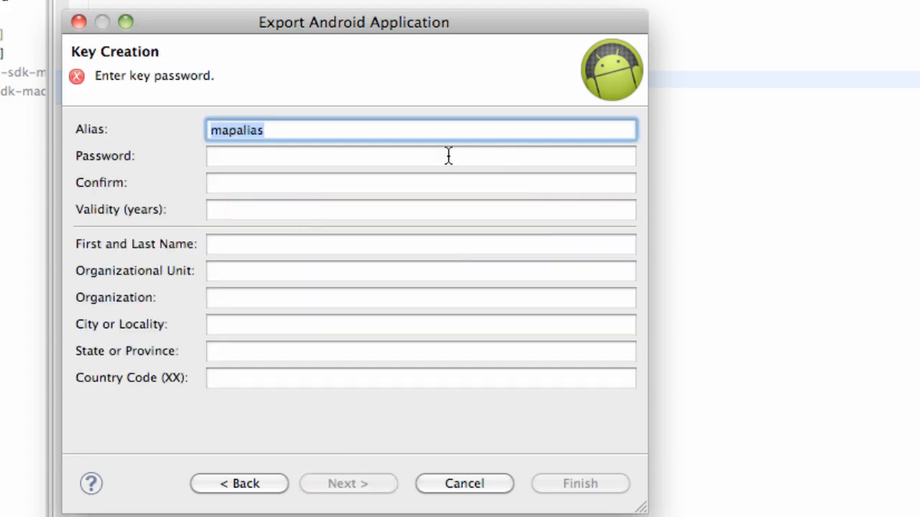
{"action": "mouse_move", "coordinate": [273, 130]}
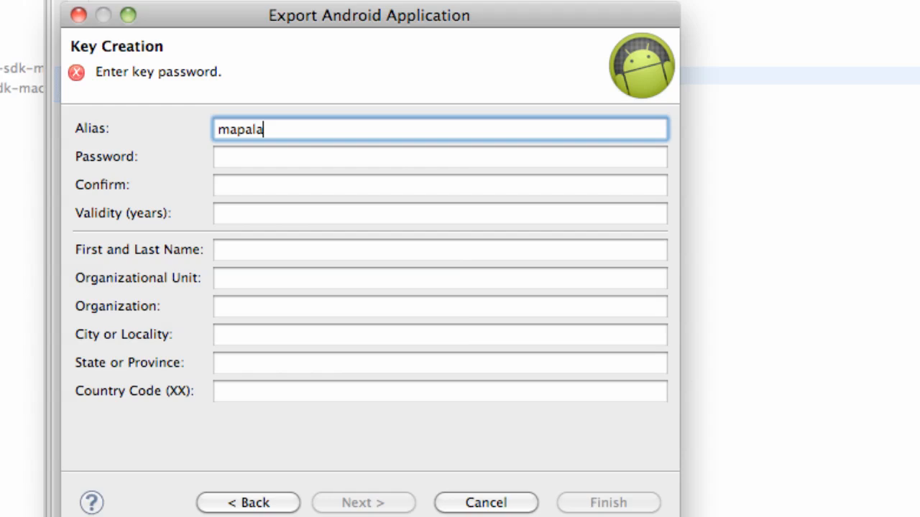
- Create key alias mapalias with password, 1000-year validity and owner name Travis
{"action": "type", "text": "ias"}
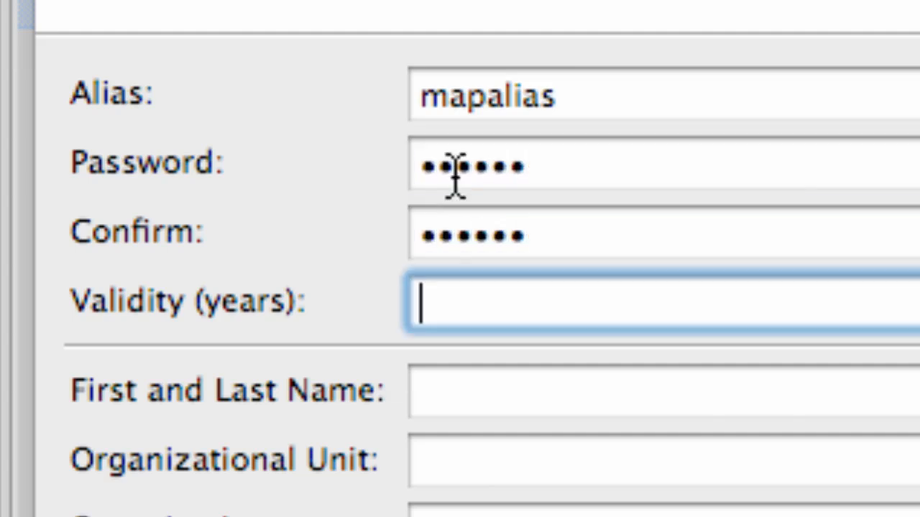
{"action": "type", "text": "1000"}
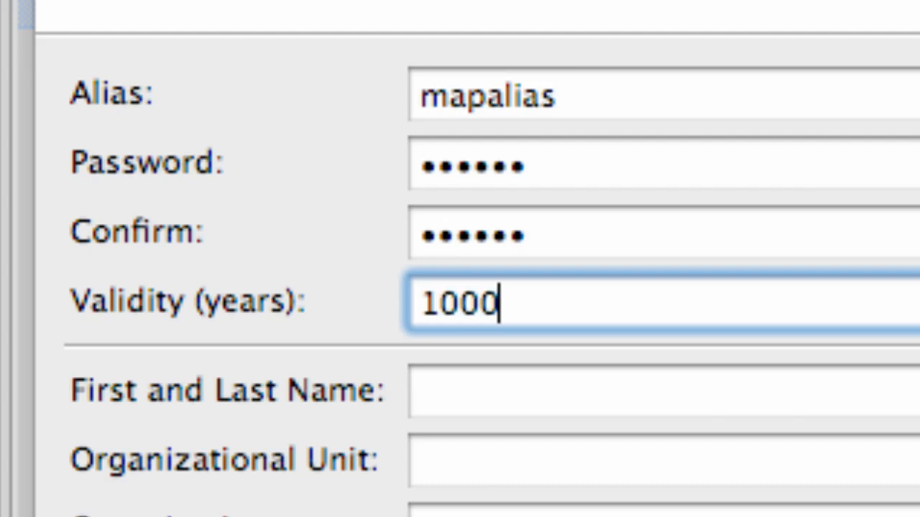
{"action": "type", "text": "Trav"}
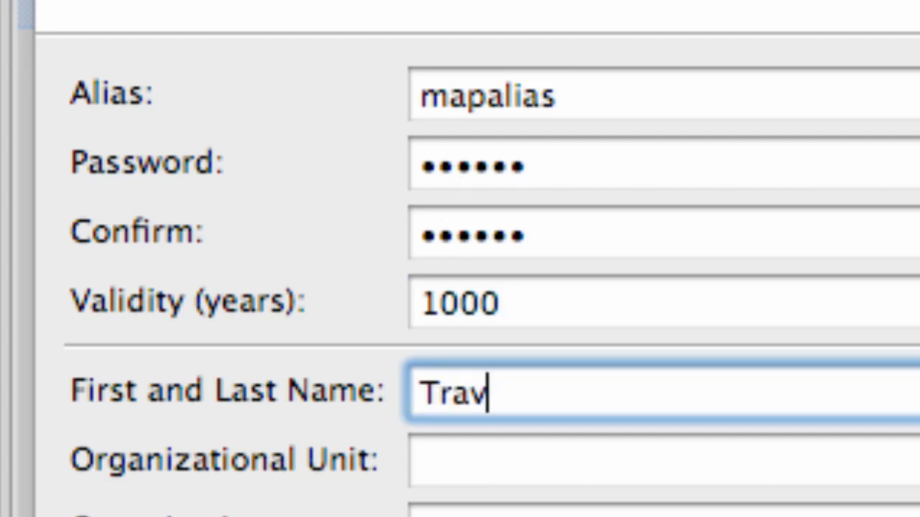
{"action": "type", "text": "is"}
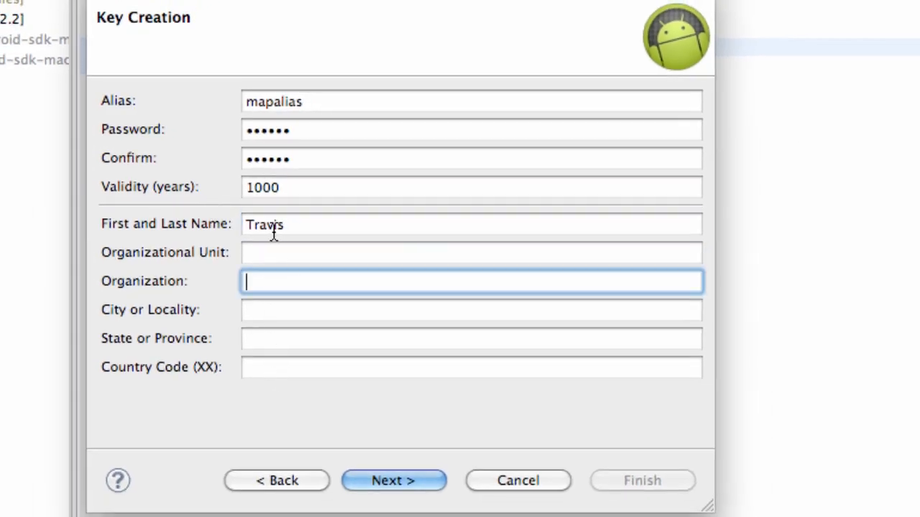
{"action": "mouse_move", "coordinate": [219, 229]}
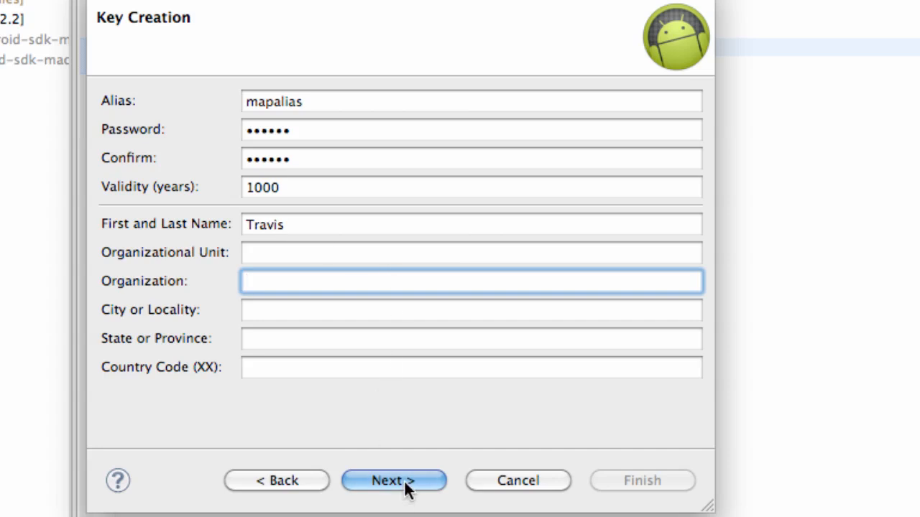
{"action": "left_click", "coordinate": [393, 480]}
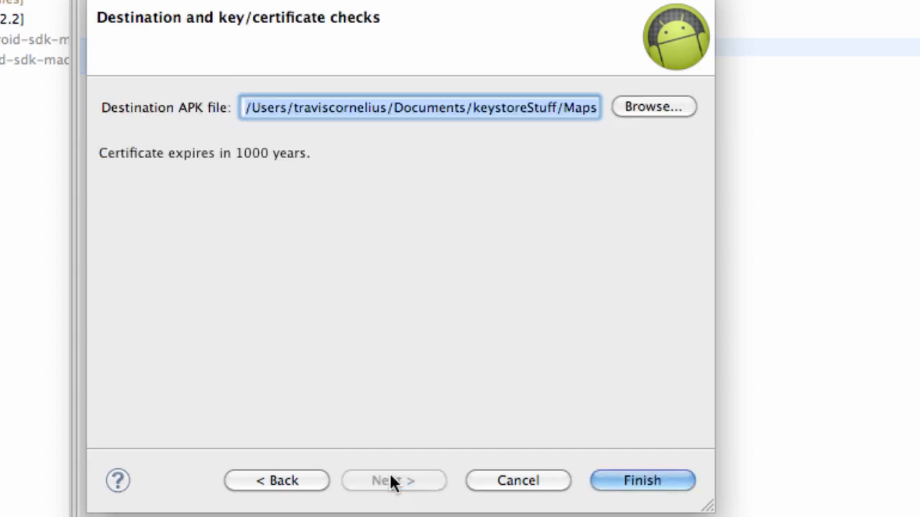
{"action": "mouse_move", "coordinate": [126, 117]}
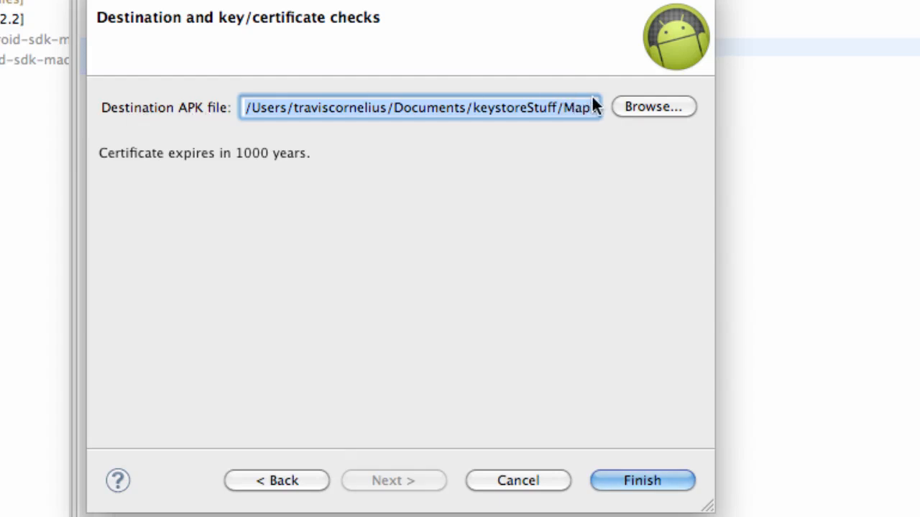
- Set the destination to Maps.apk in AndroidApps and finish the export
{"action": "left_click", "coordinate": [652, 106]}
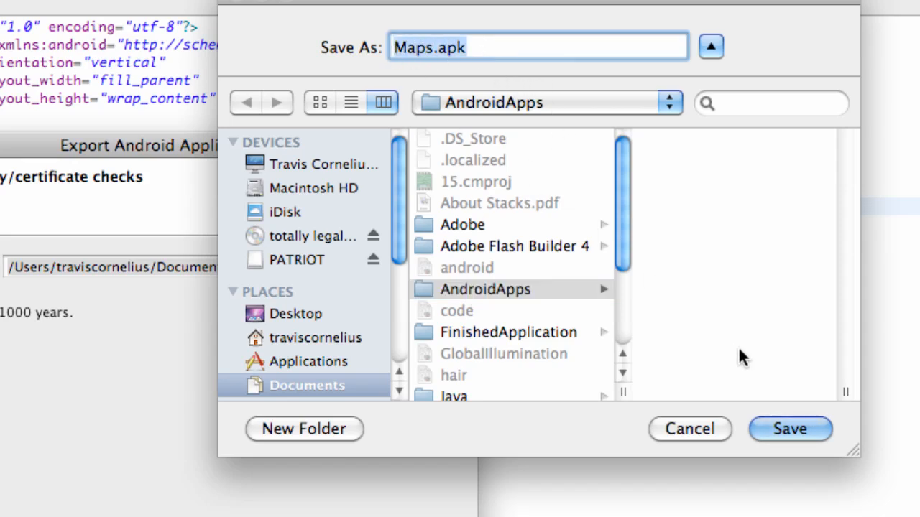
{"action": "left_click", "coordinate": [790, 429]}
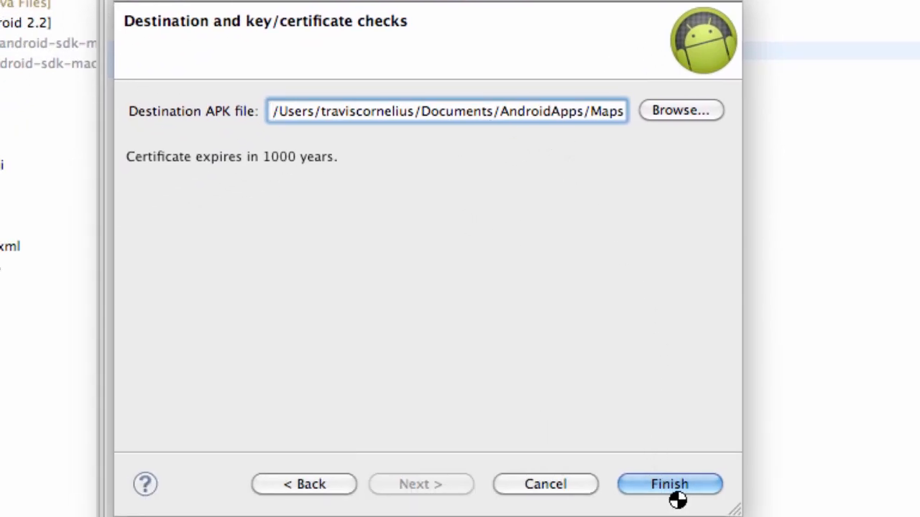
{"action": "left_click", "coordinate": [669, 483]}
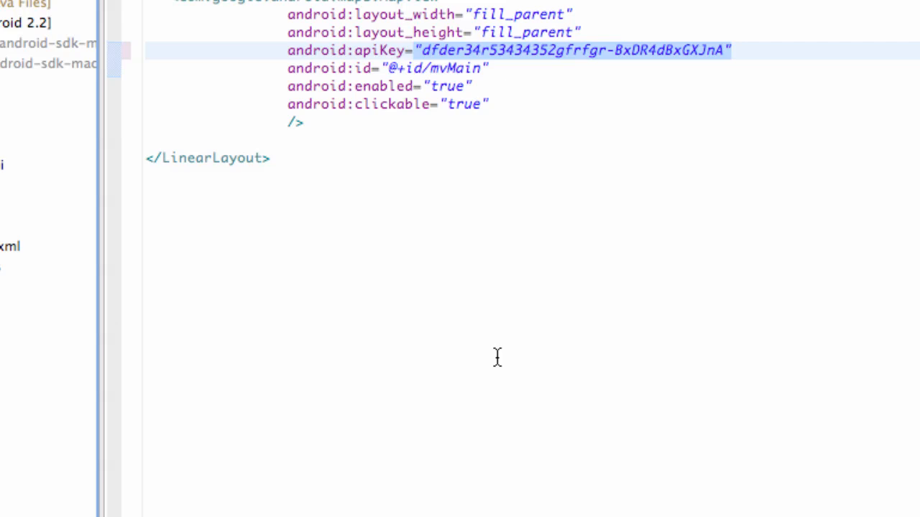